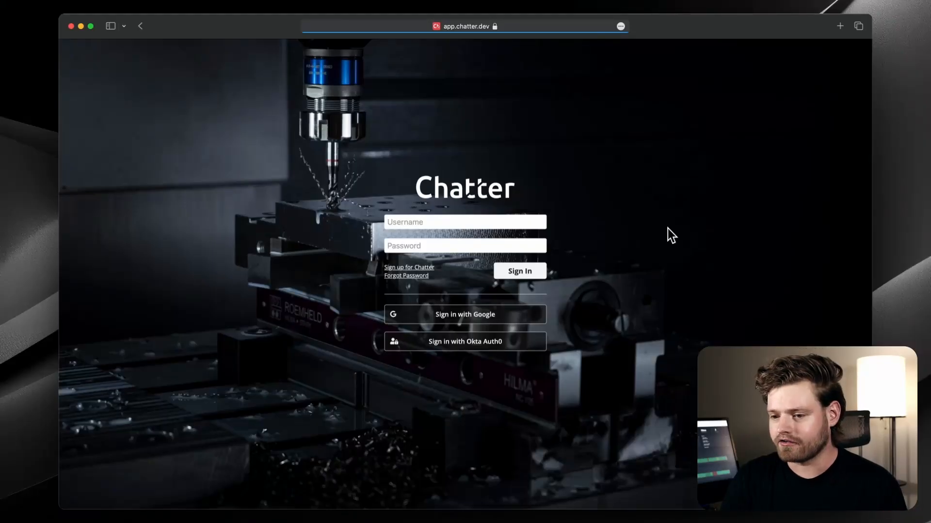
Sign in to Chatter with the test account's username and password.
left_click(464, 222)
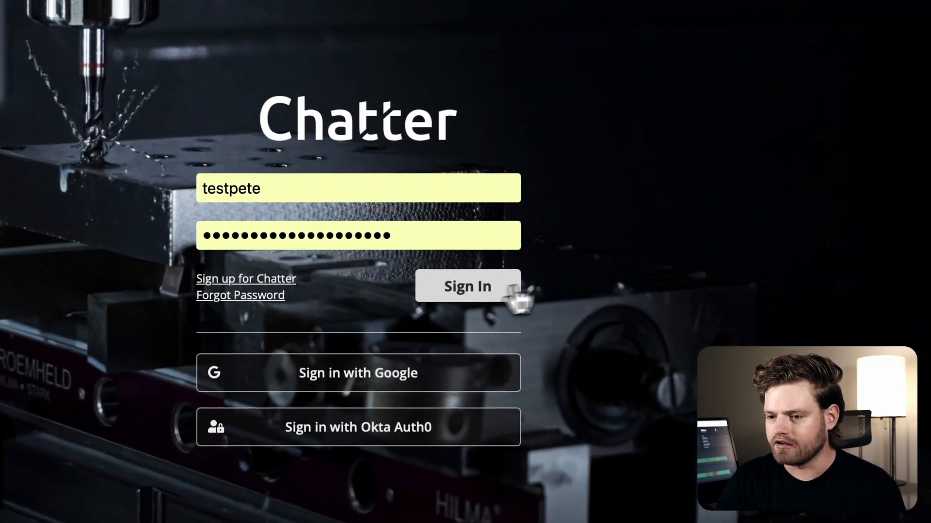
left_click(467, 286)
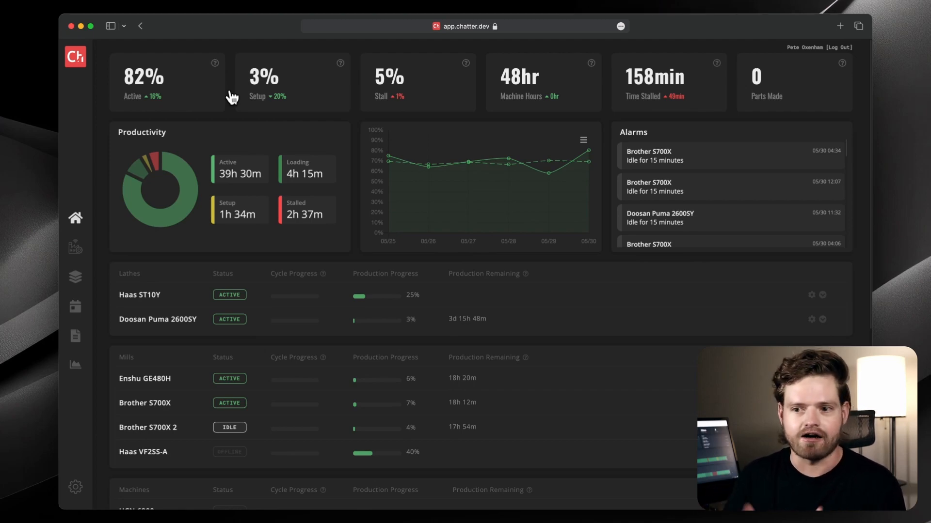
mouse_move(187, 181)
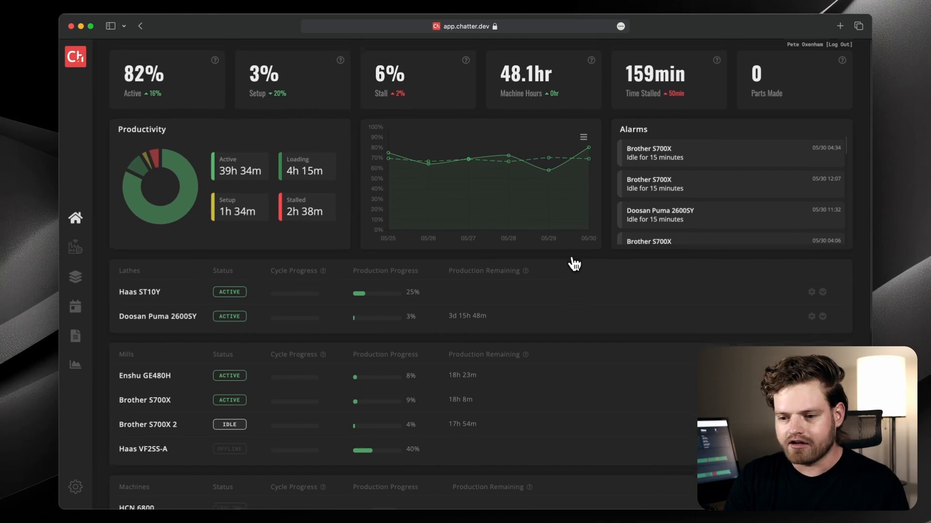
Expand the Doosan Puma 2600SY row in the Lathes list to show mode, parts and timeline.
scroll("down", 3)
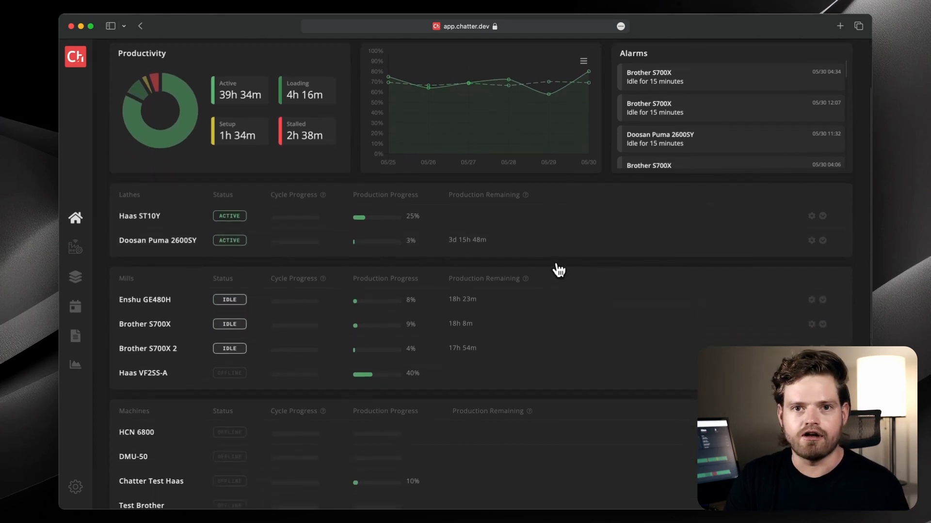
mouse_move(547, 267)
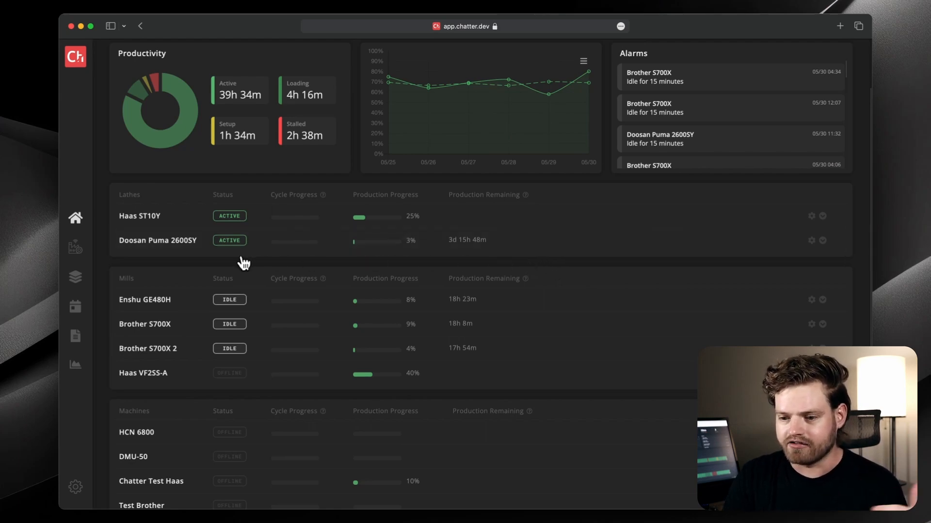
mouse_move(194, 249)
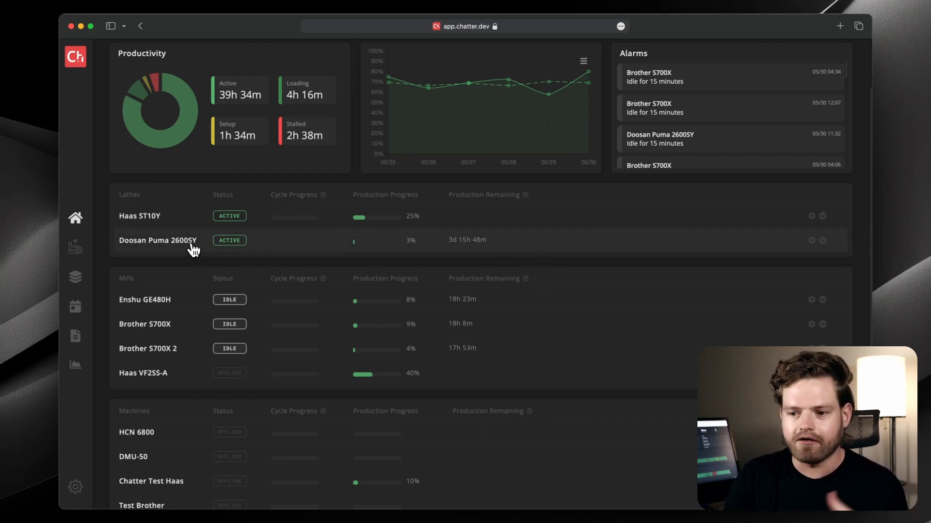
left_click(158, 241)
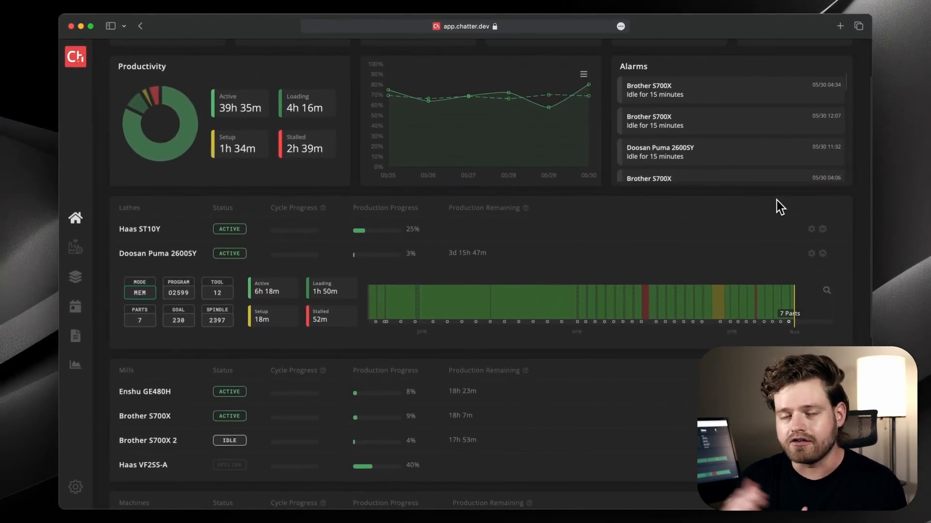
mouse_move(638, 210)
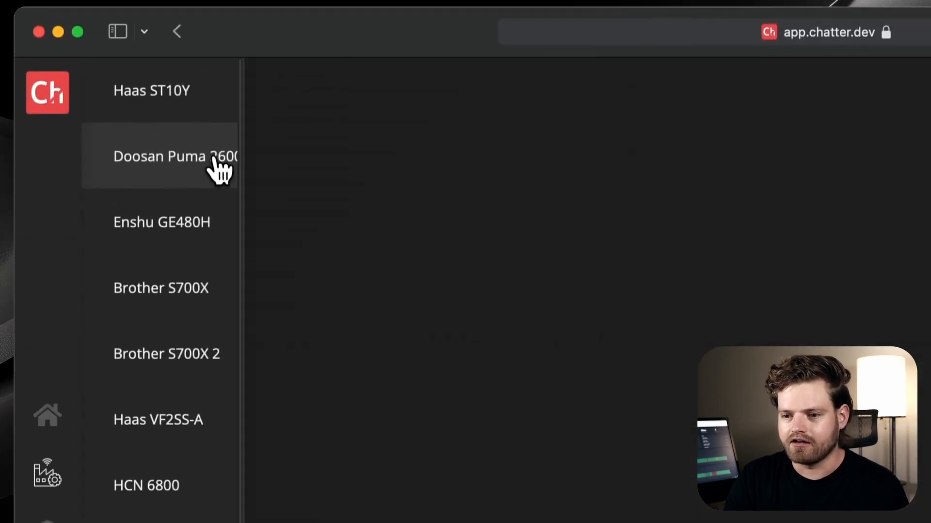
Go to the Doosan Puma 2600SY machine page with cycle times, tools and hourly schedule.
left_click(176, 156)
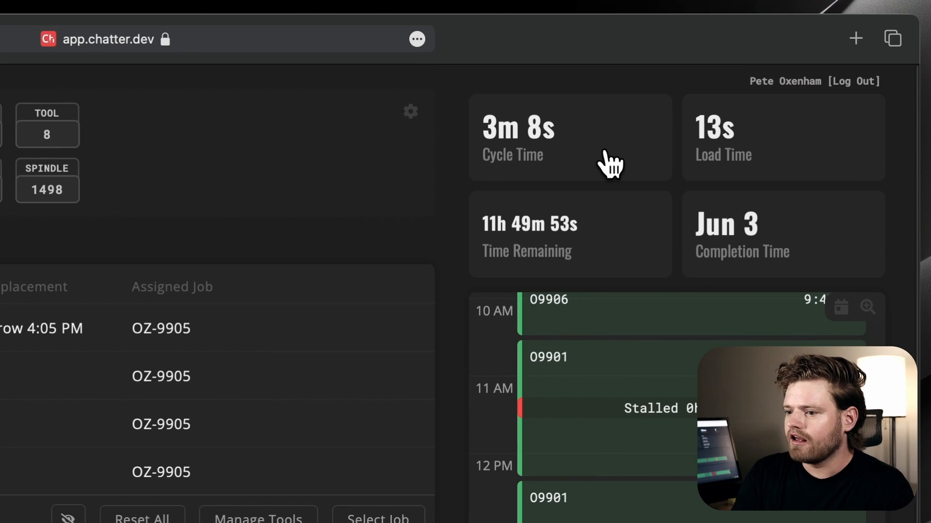
mouse_move(512, 131)
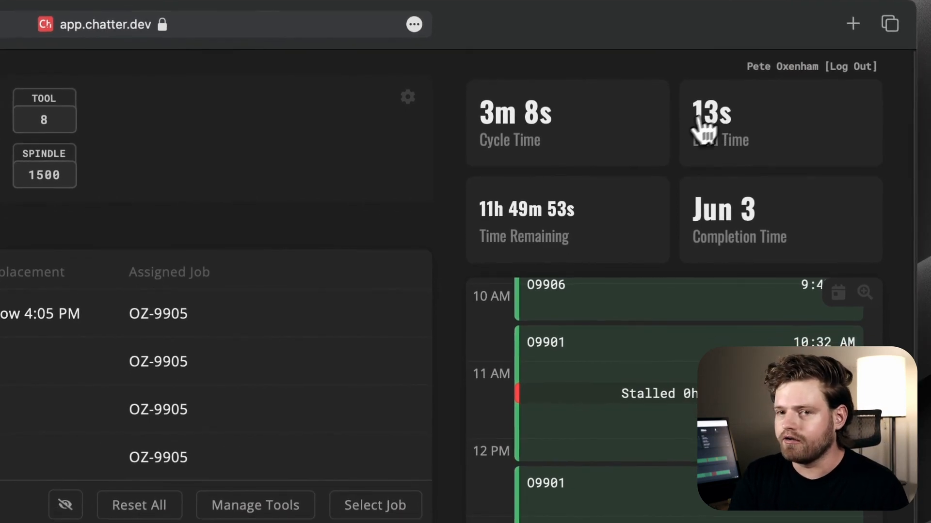
mouse_move(558, 225)
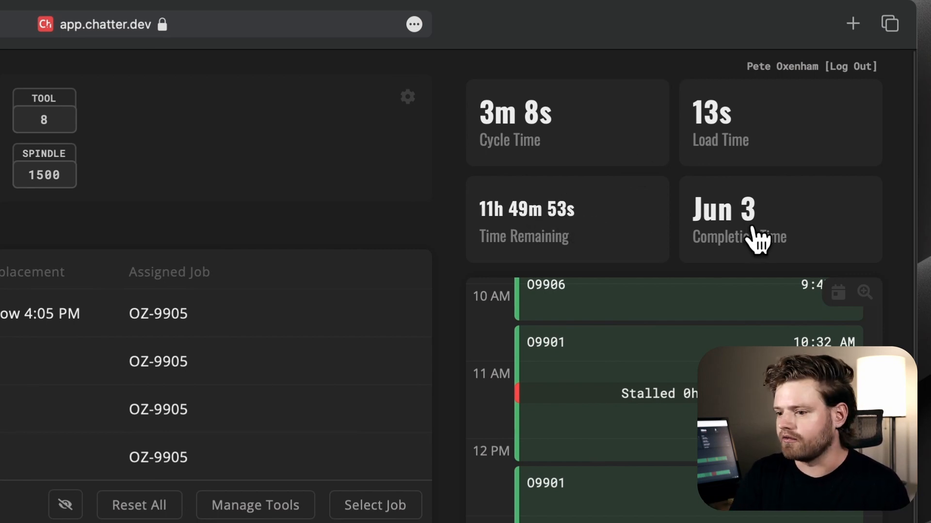
mouse_move(517, 243)
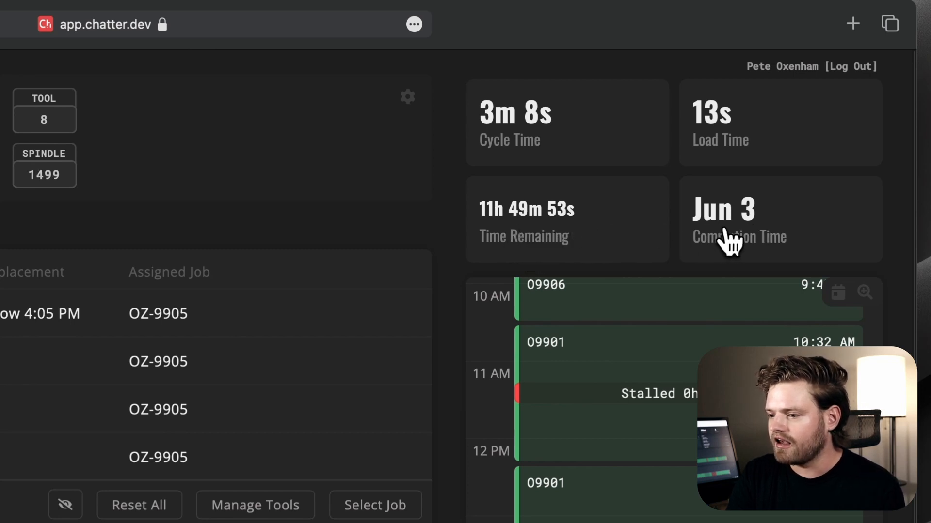
mouse_move(769, 246)
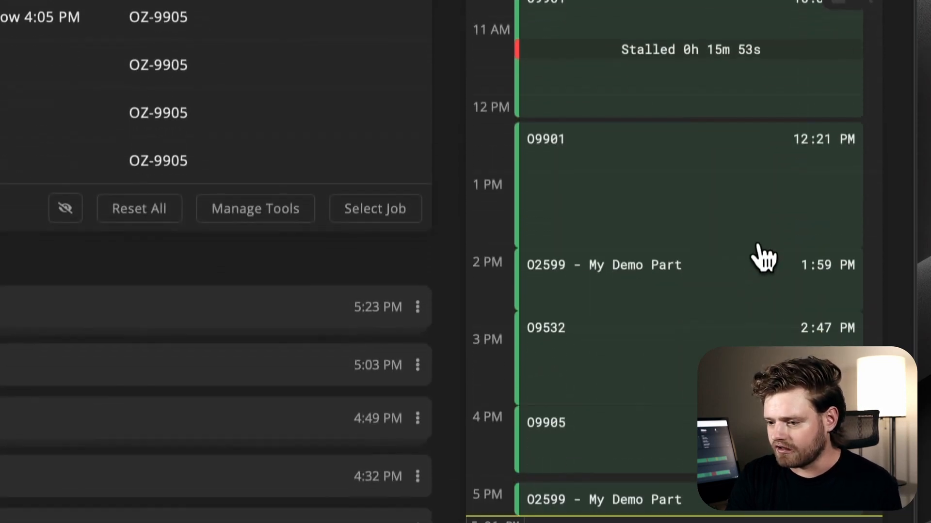
Scroll the machine page down through the hourly job schedule toward the Tool Life table.
scroll("down", 3)
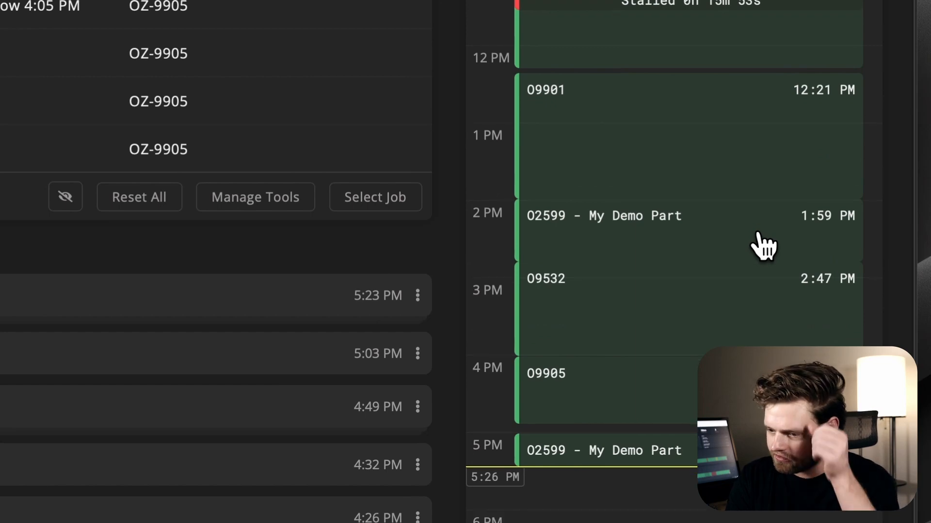
mouse_move(680, 323)
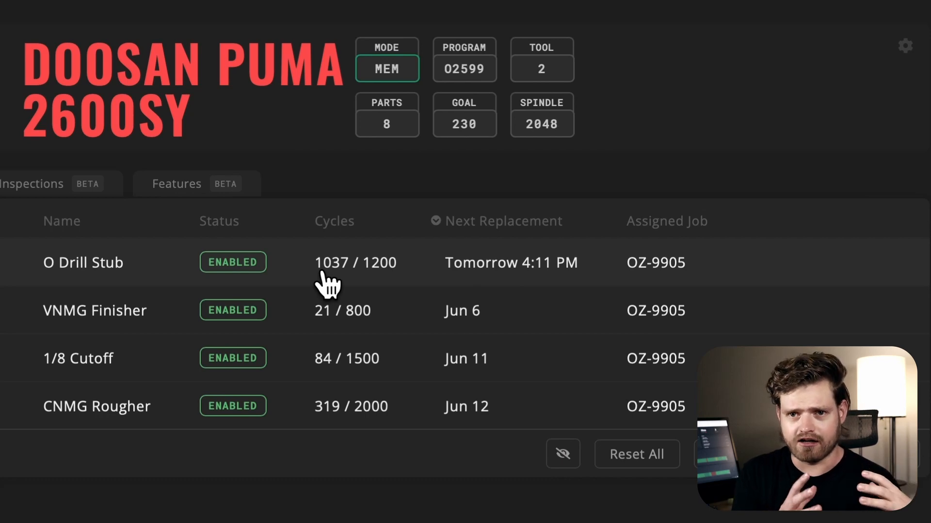
mouse_move(581, 285)
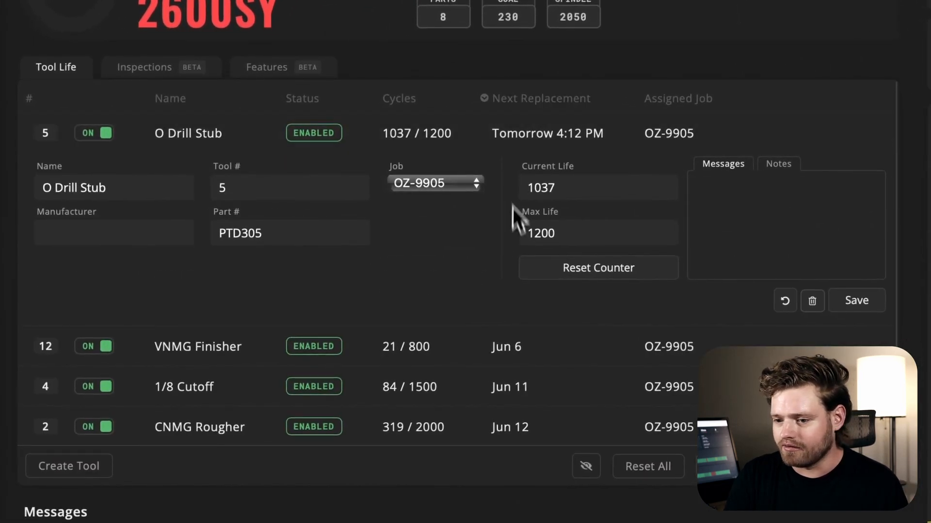
Reset the O Drill Stub cycle counter to 0 of 1200.
left_click(598, 268)
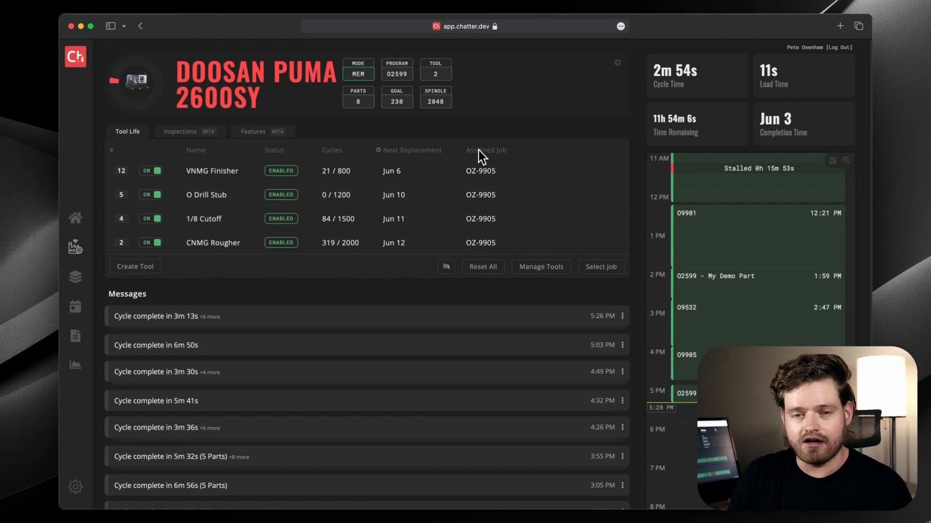
left_click(600, 267)
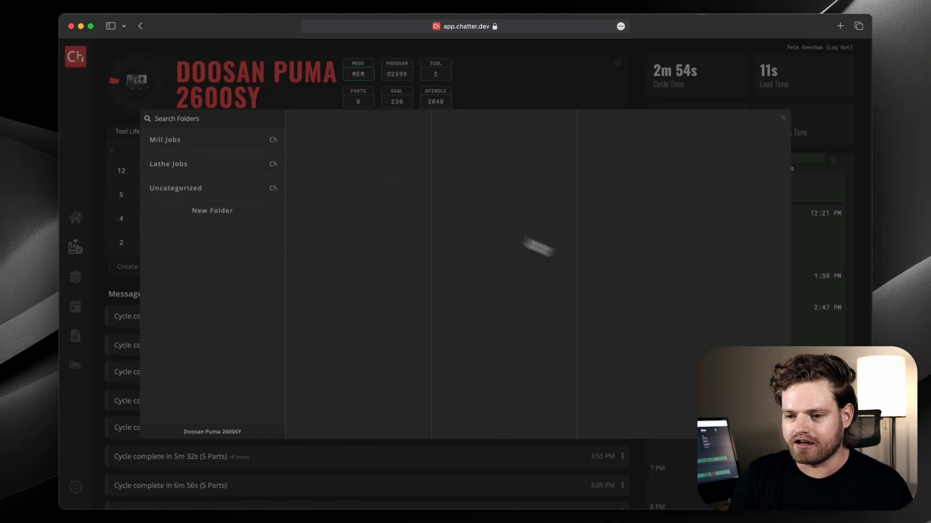
left_click(168, 164)
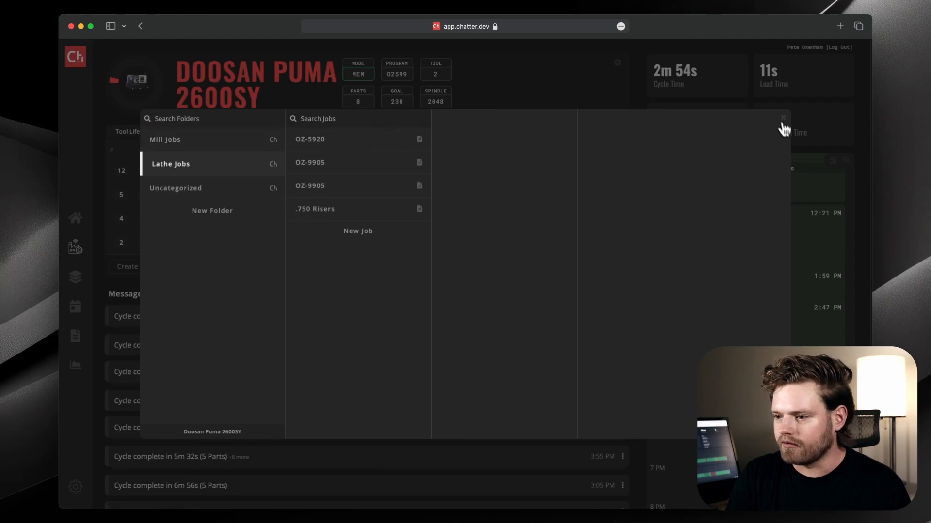
left_click(783, 120)
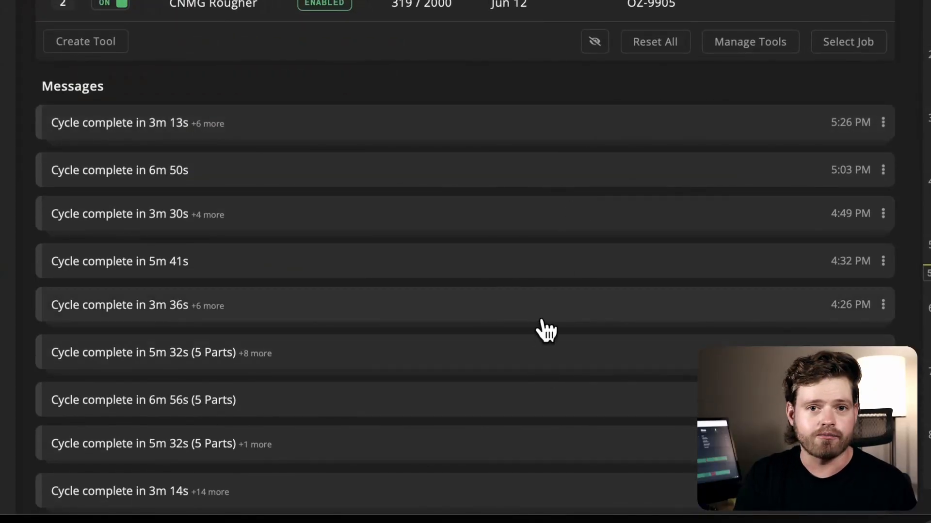
scroll("down", 3)
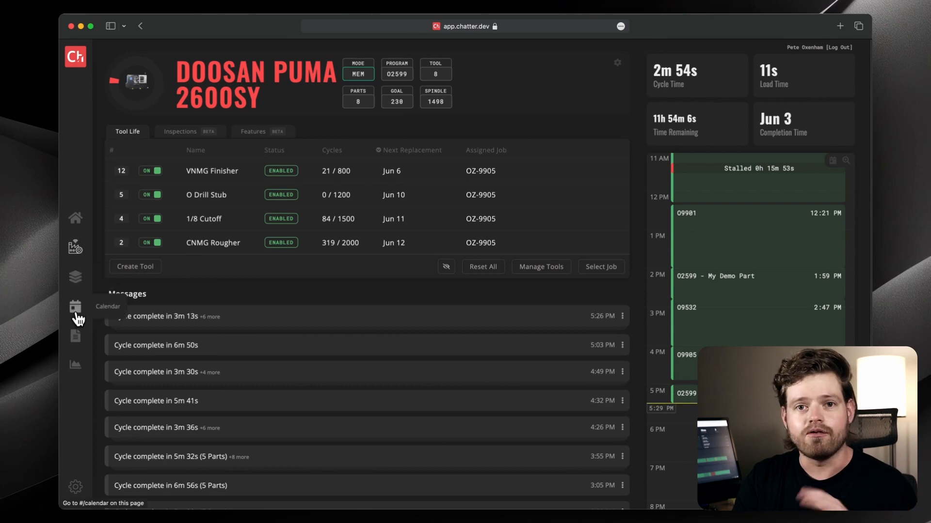
Show the production calendar and select the .950 Risers job block scheduled Tuesday.
left_click(75, 307)
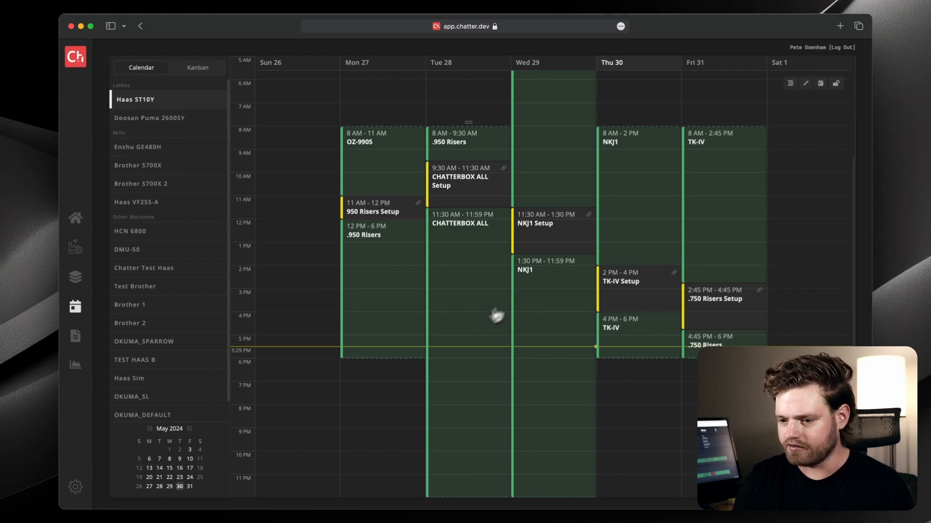
mouse_move(637, 355)
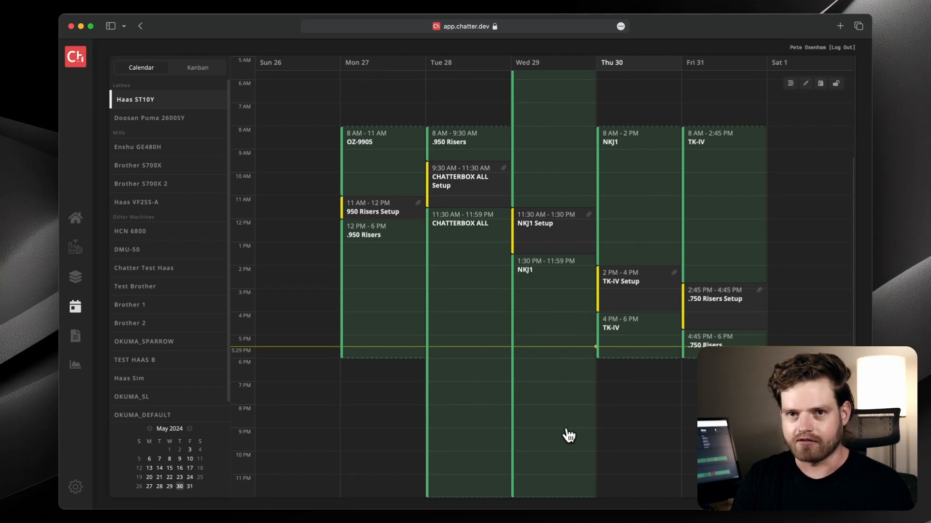
mouse_move(579, 377)
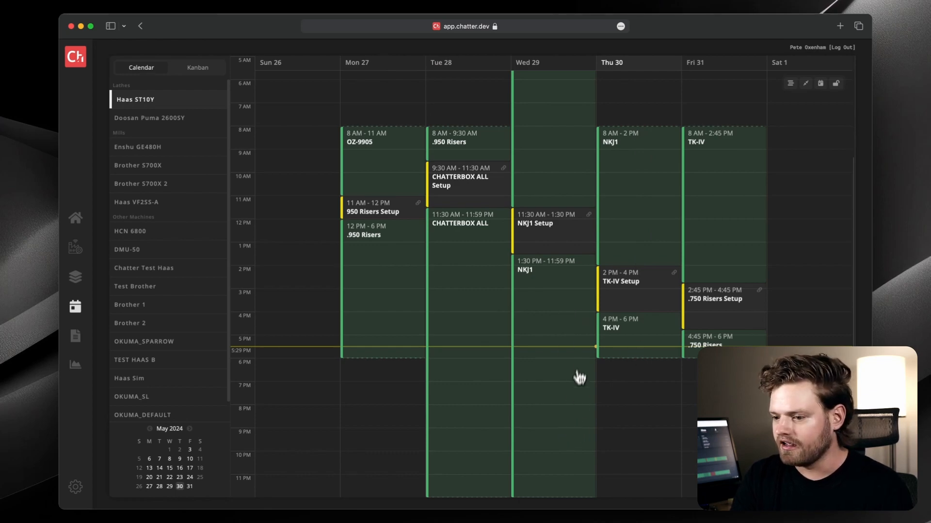
mouse_move(569, 291)
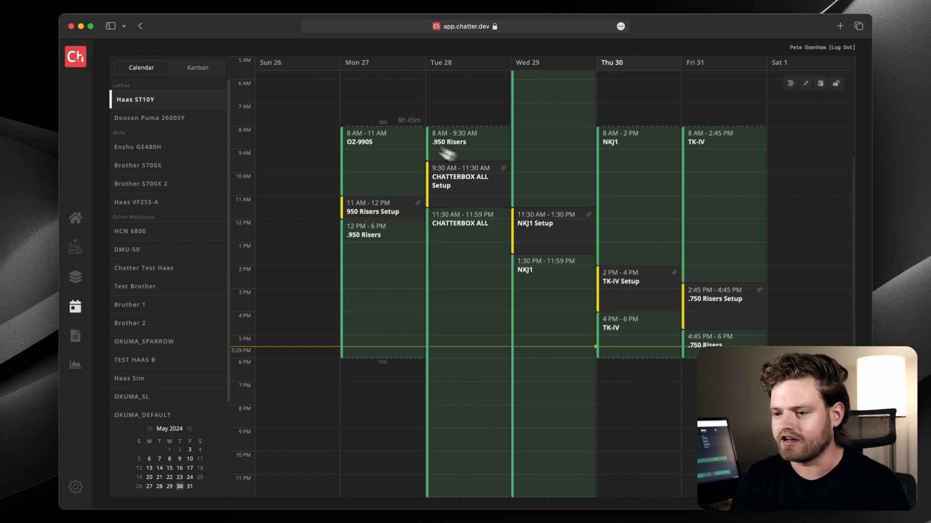
mouse_move(498, 162)
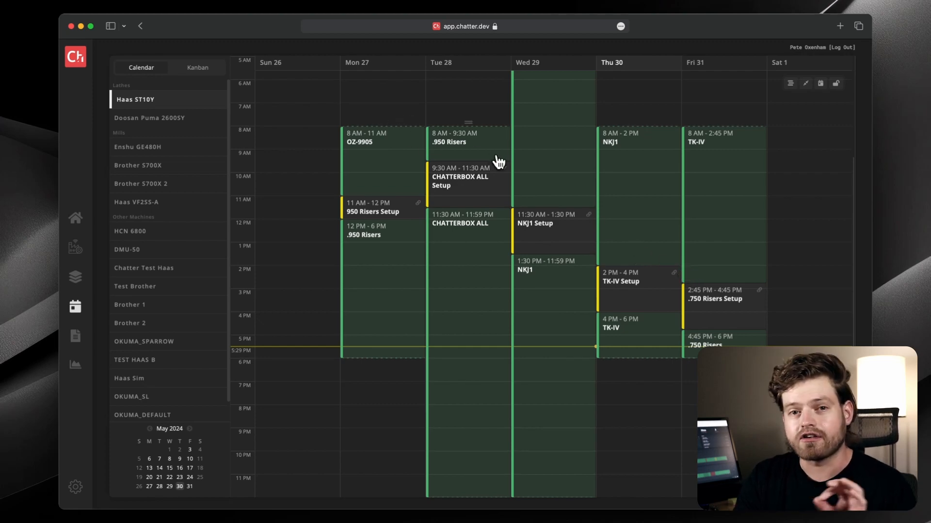
left_click(198, 67)
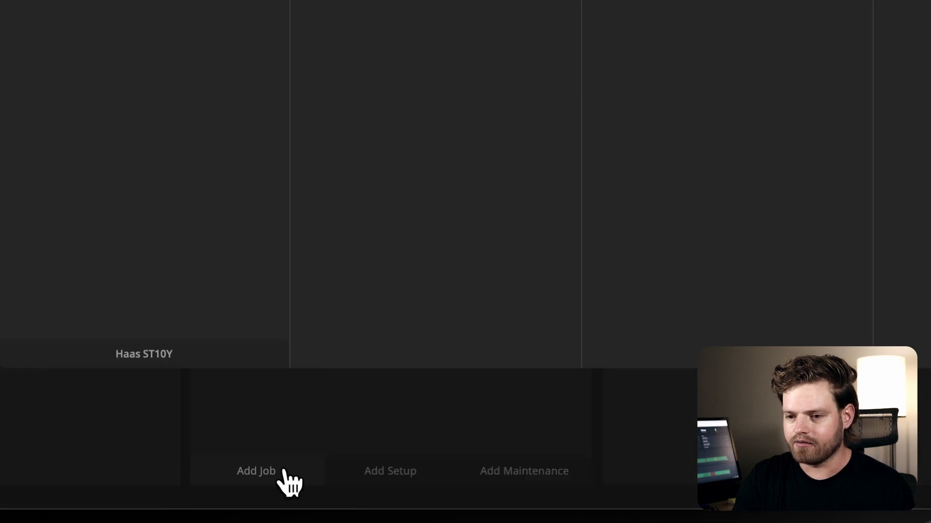
Add the TK-IV job to the Haas ST10Y schedule with a 5h duration.
left_click(256, 471)
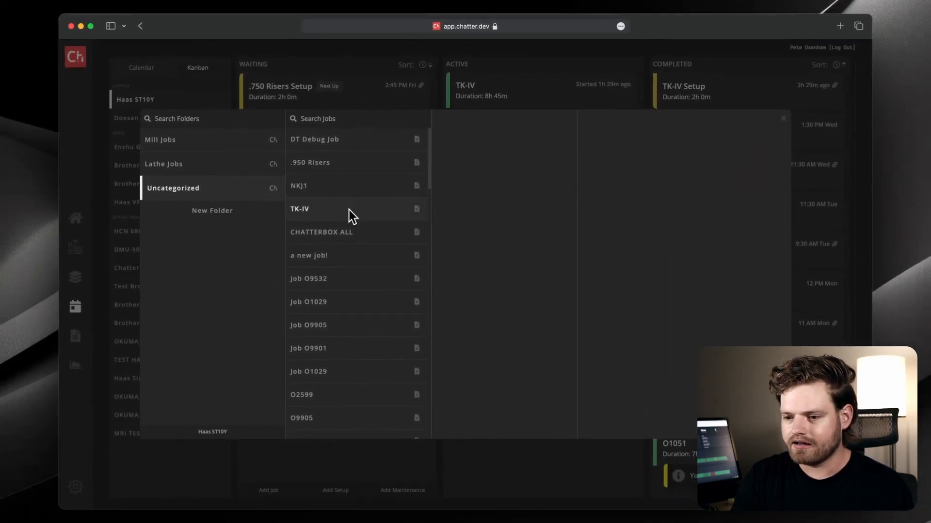
left_click(300, 208)
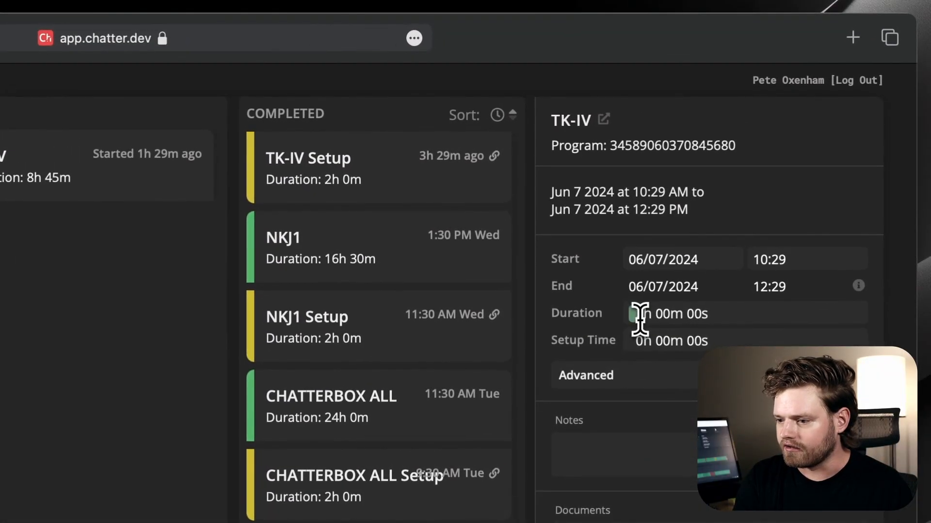
type("5")
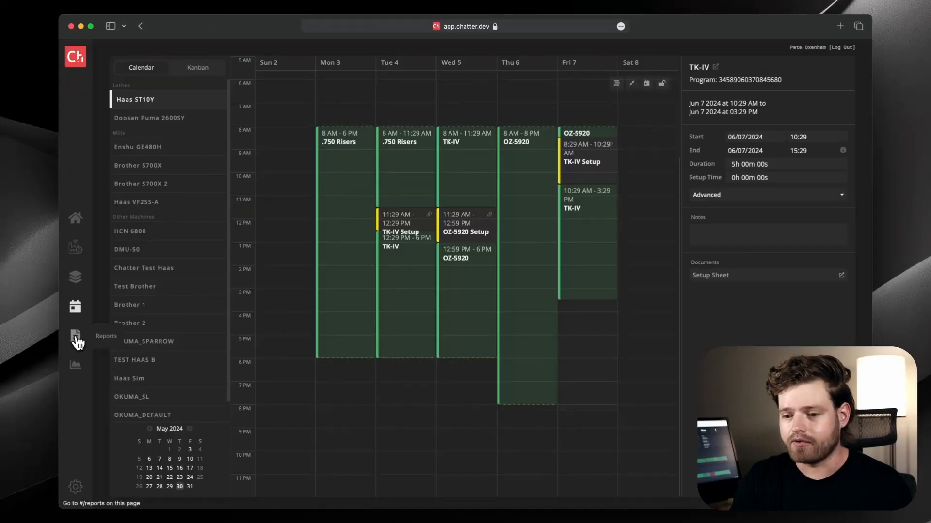
Generate a Spindle Utilization report for the three selected machines over 5/26–5/30.
left_click(76, 336)
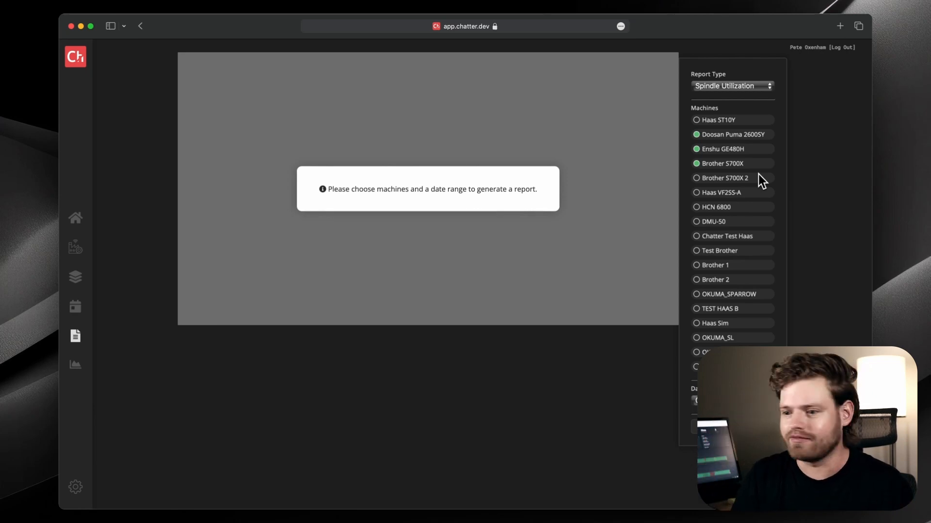
left_click(733, 85)
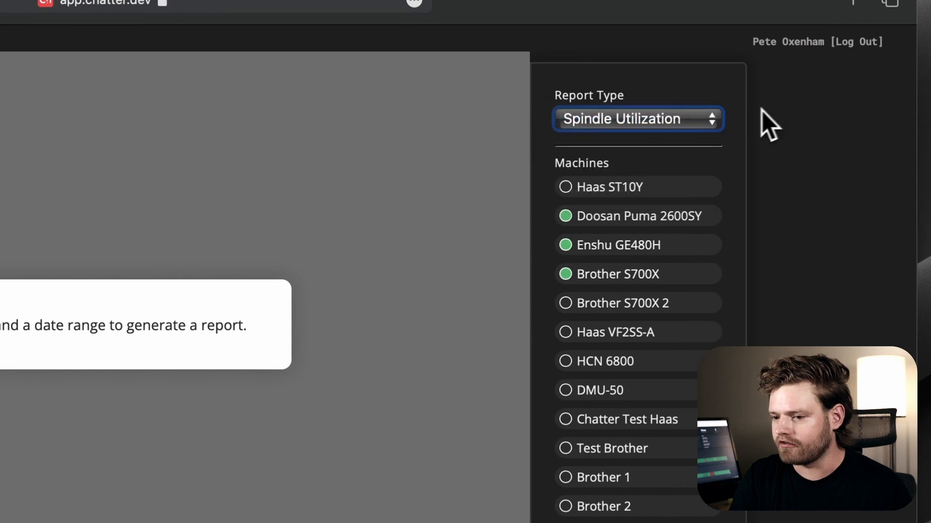
scroll("down", 3)
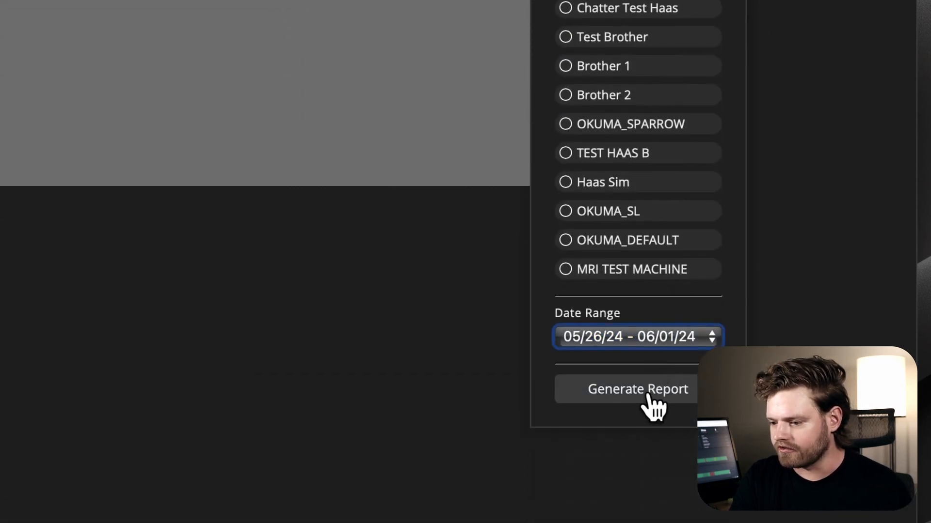
left_click(638, 389)
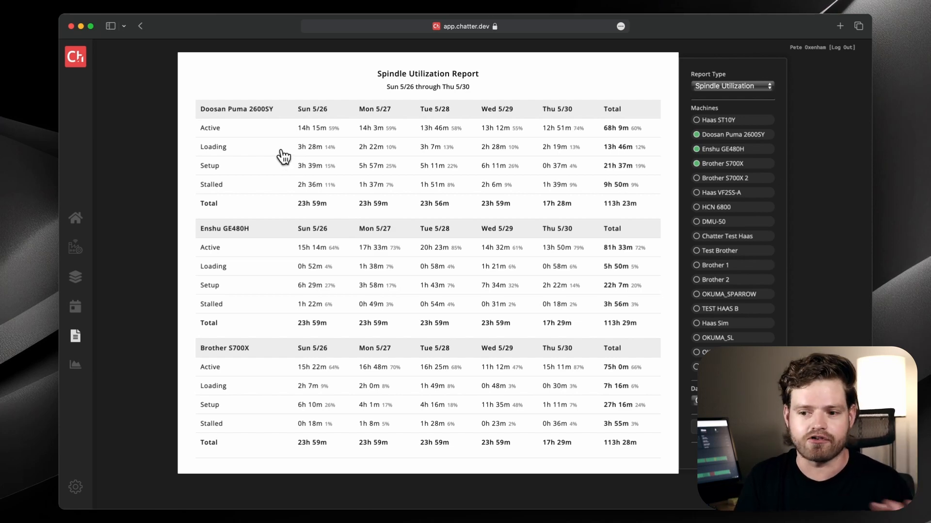
mouse_move(213, 173)
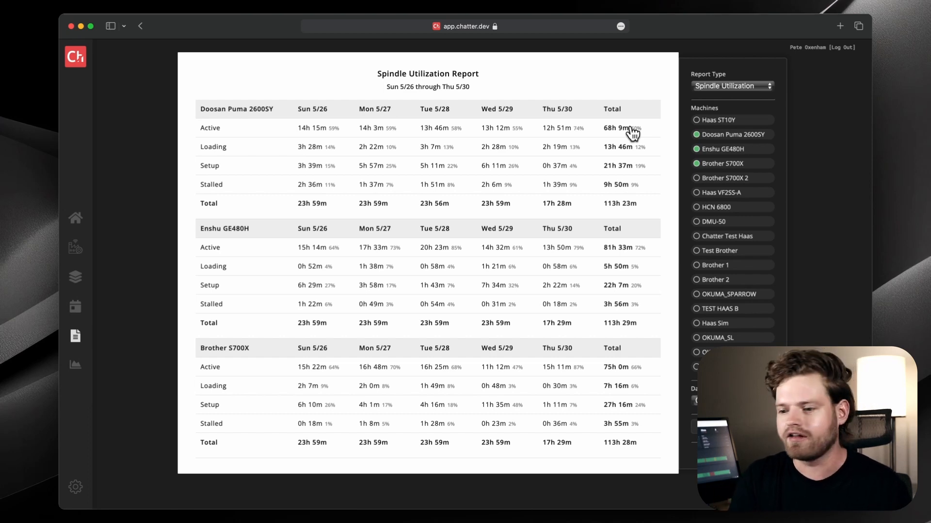
mouse_move(679, 153)
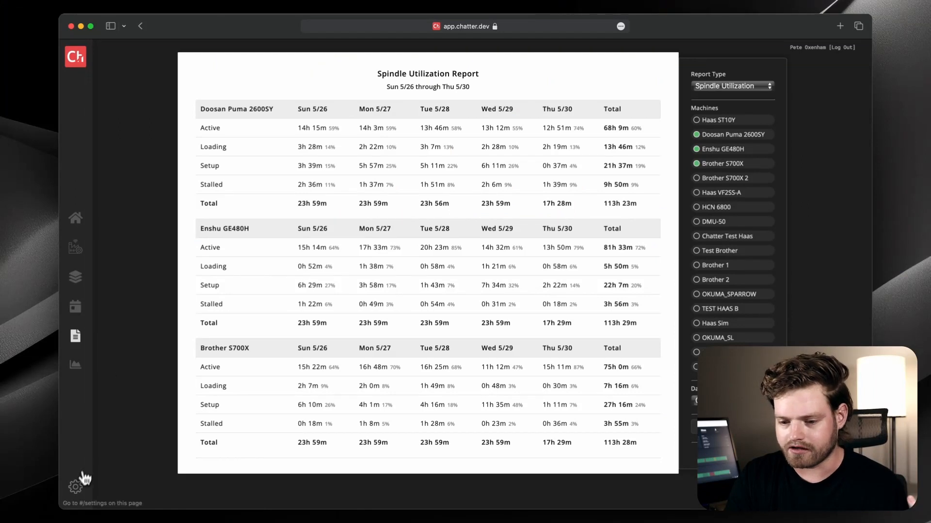
Review Settings from user details through notification defaults down to the machines table.
left_click(76, 487)
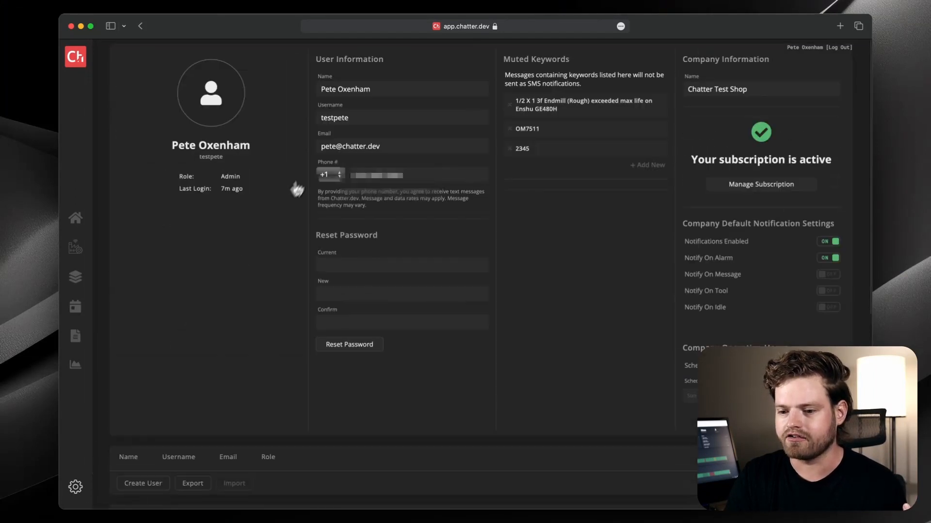
scroll("down", 3)
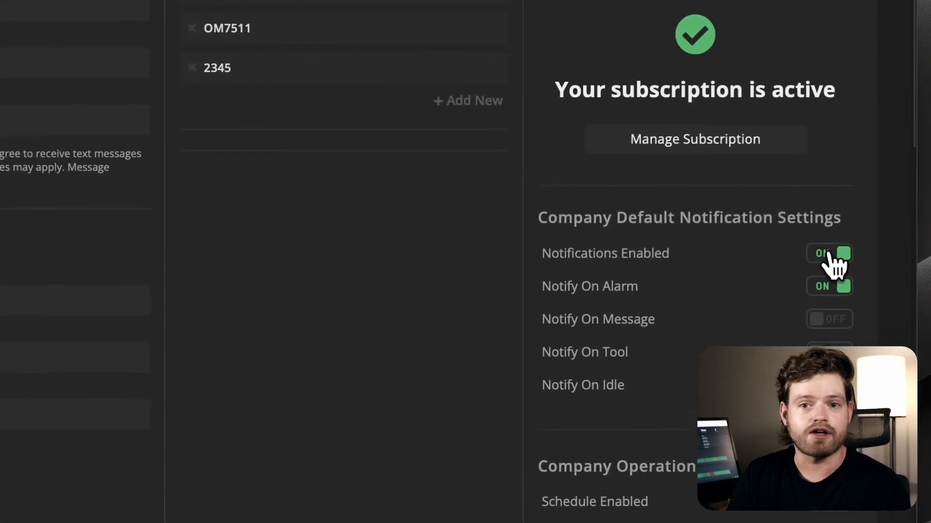
scroll("down", 3)
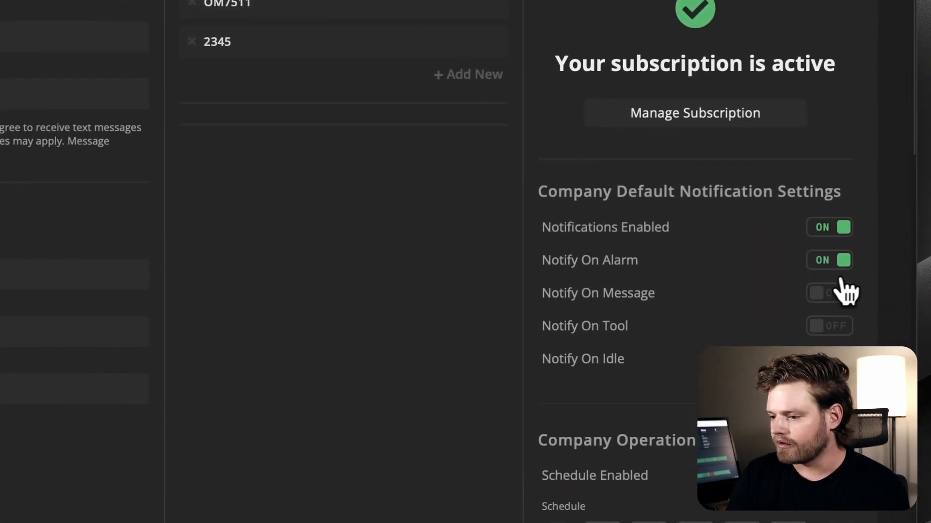
mouse_move(842, 321)
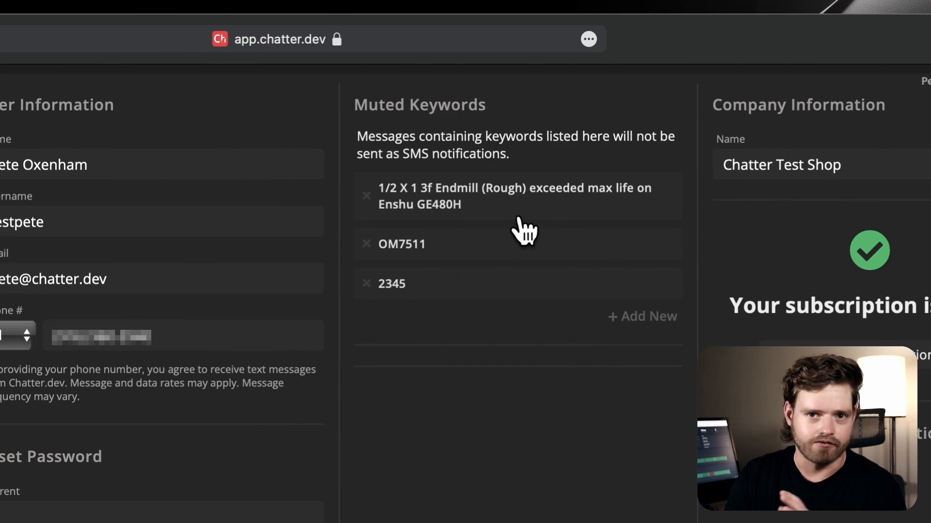
mouse_move(491, 220)
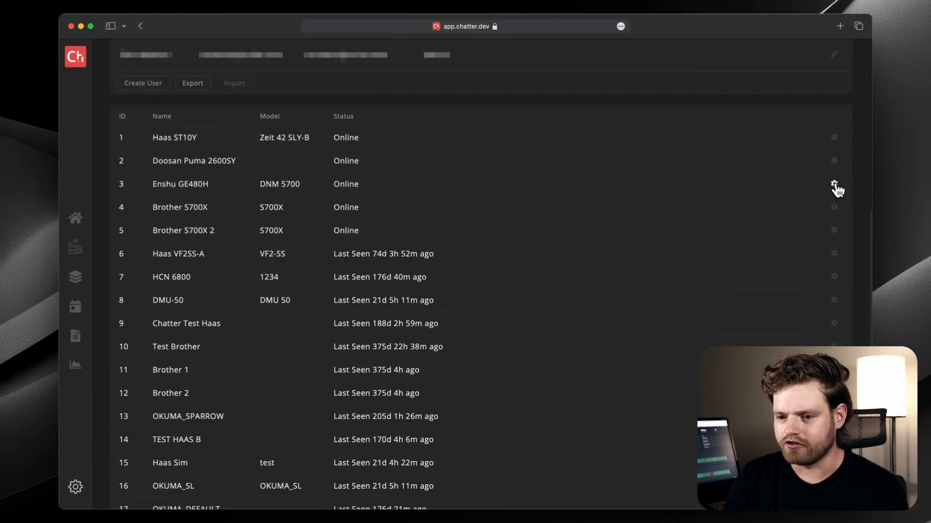
Set the Enshu GE480H idle threshold to 3 minutes and enable Override Company Notify Settings.
left_click(833, 184)
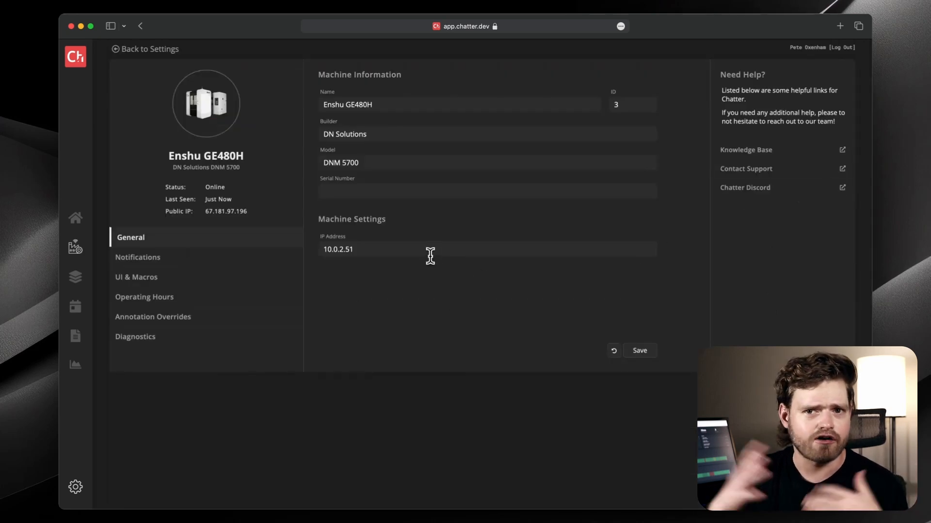
left_click(416, 250)
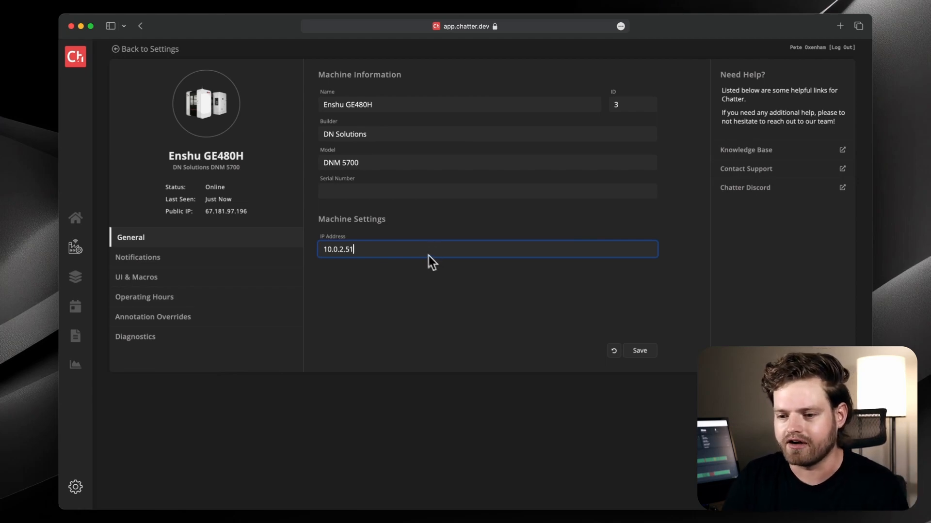
left_click(138, 257)
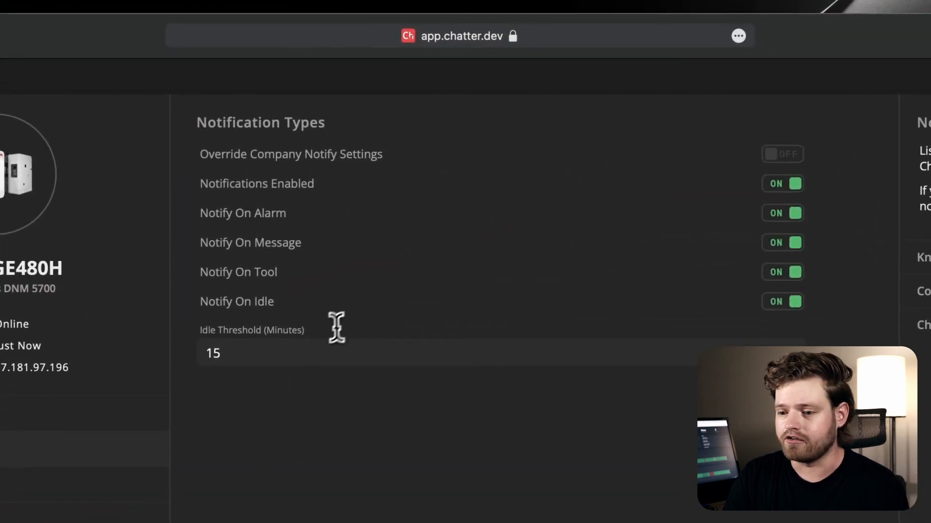
left_click(356, 353)
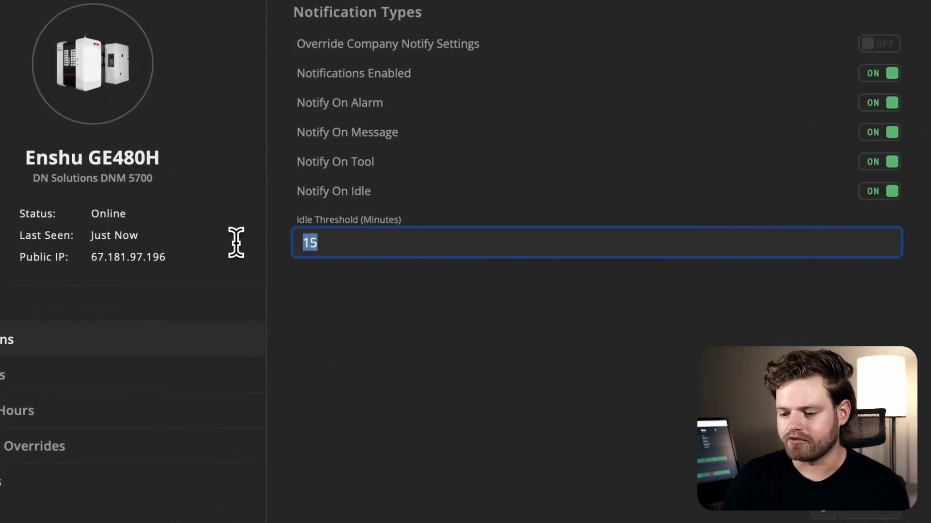
type("3")
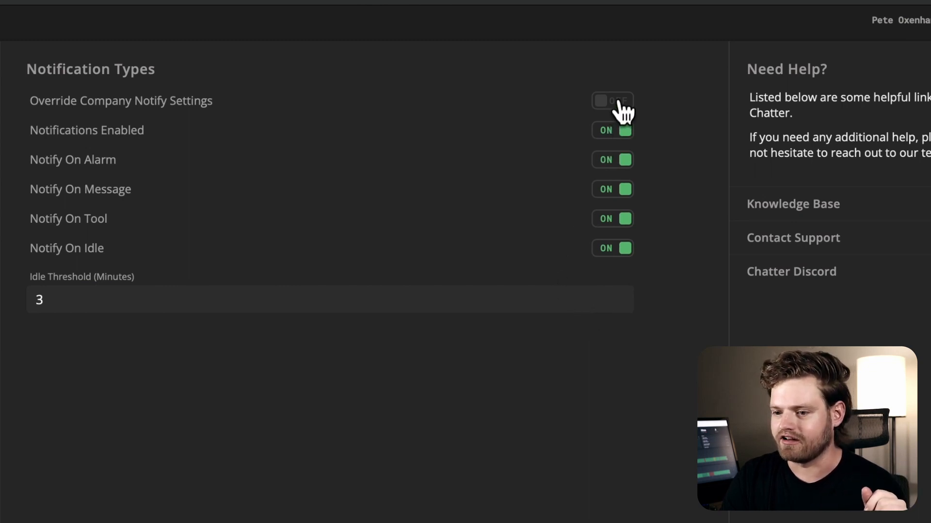
left_click(612, 99)
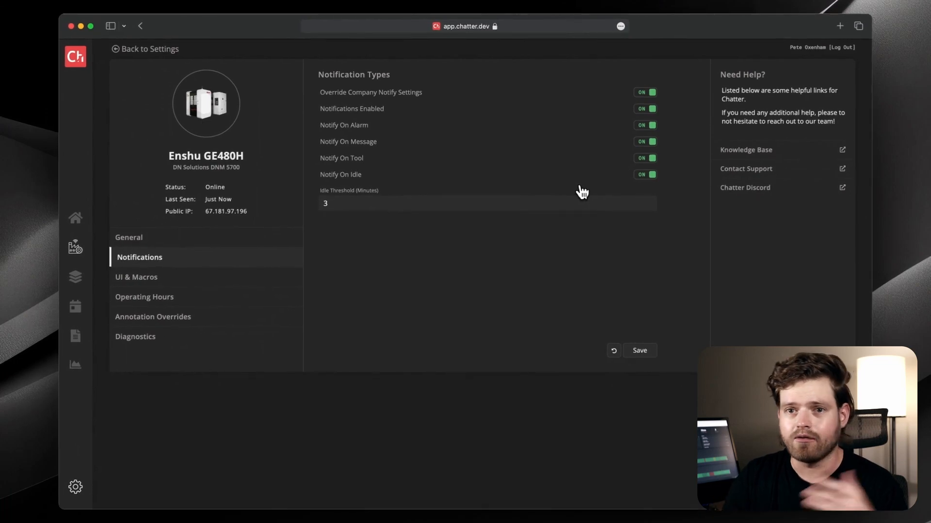
Show the Enshu GE480H macro settings (ProgramID 199, CoolantLevel 3029) and UI card assignments.
left_click(136, 278)
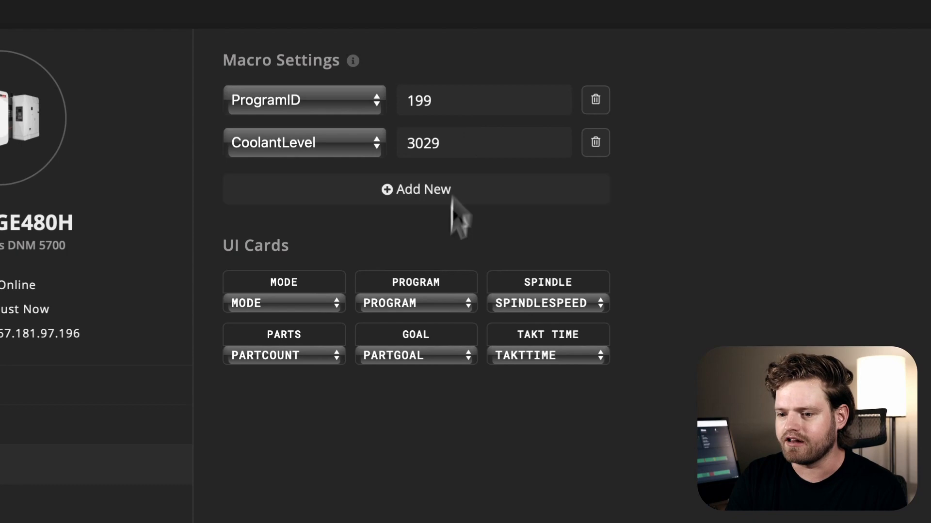
mouse_move(507, 371)
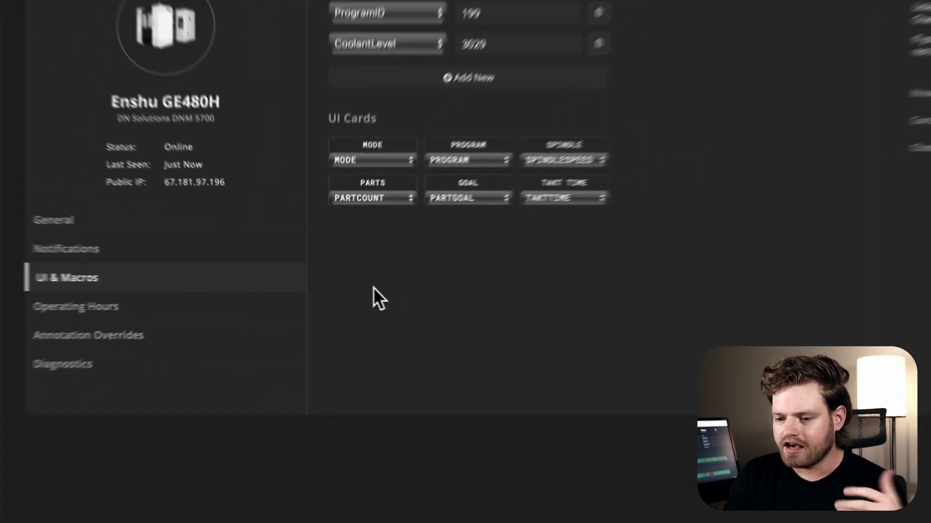
View Enshu GE480H diagnostics: connection status, active data types, utility functions and incoming data.
left_click(137, 336)
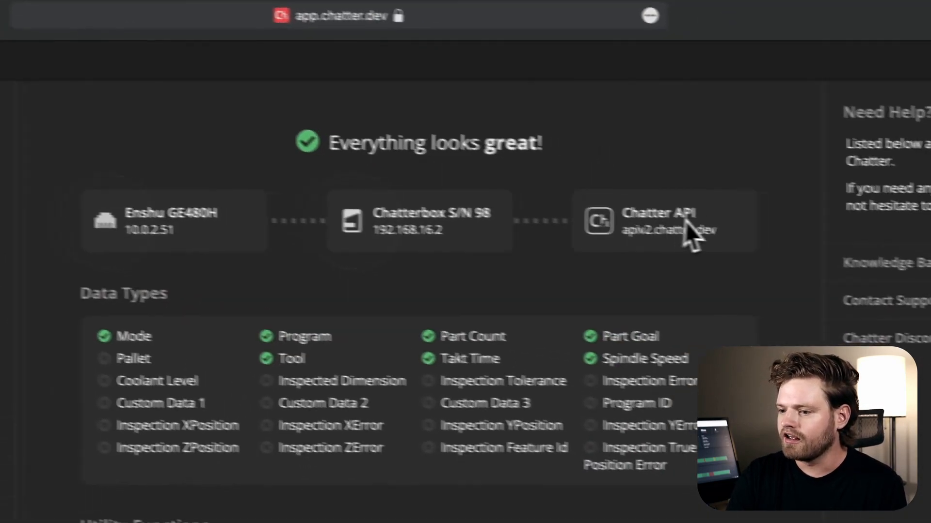
scroll("down", 3)
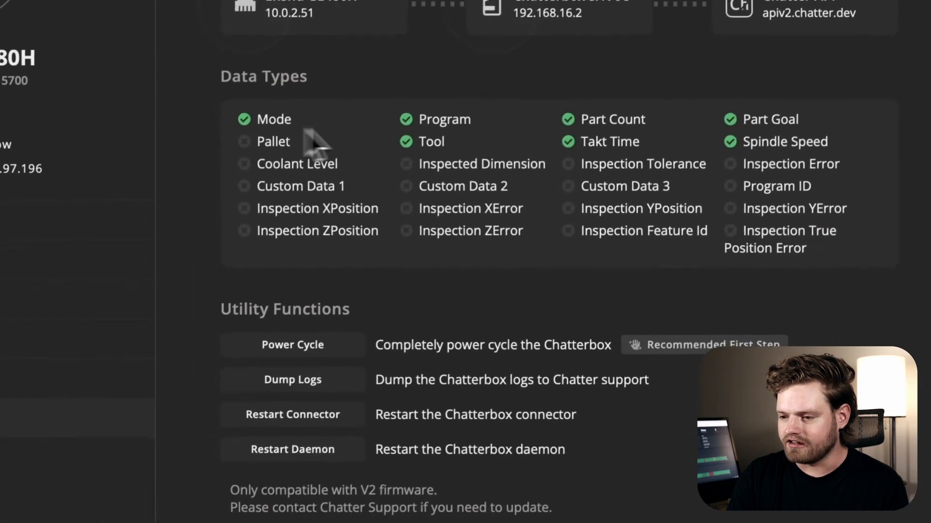
scroll("down", 3)
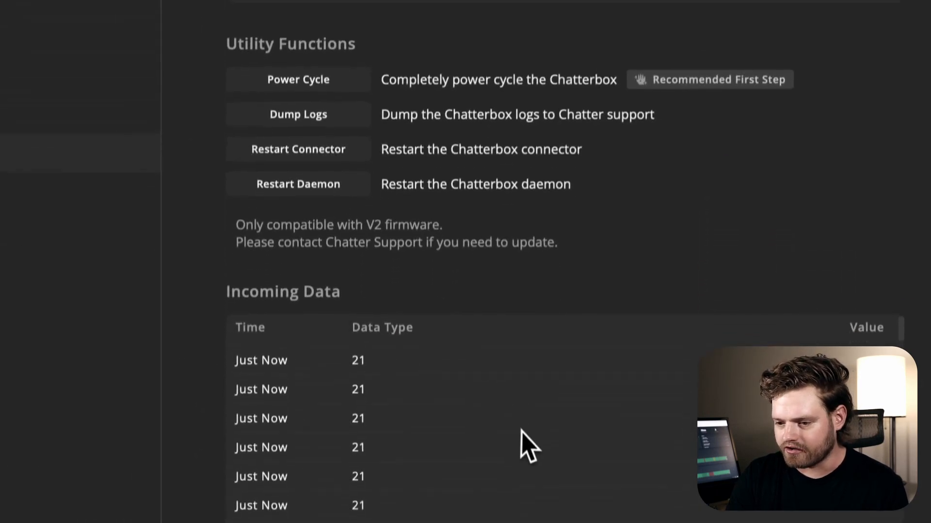